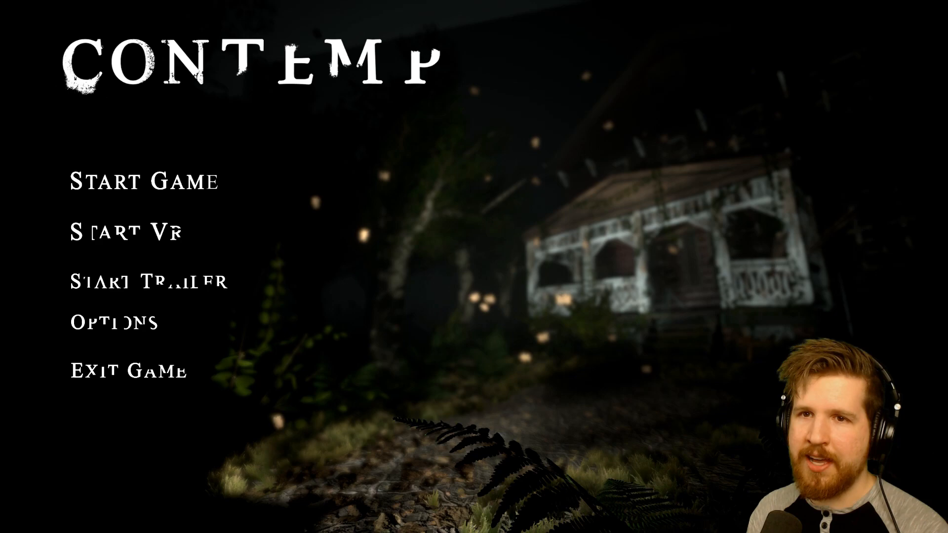
Begin a new game from the Contemp title screen via Start Game
left_click(143, 181)
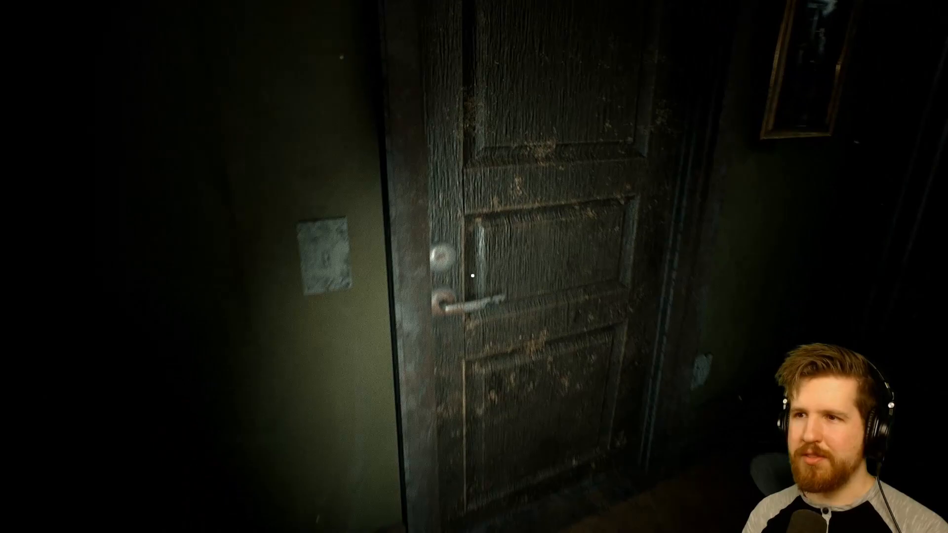
Open the wooden door and step into the living room with the glowing television
left_click(460, 308)
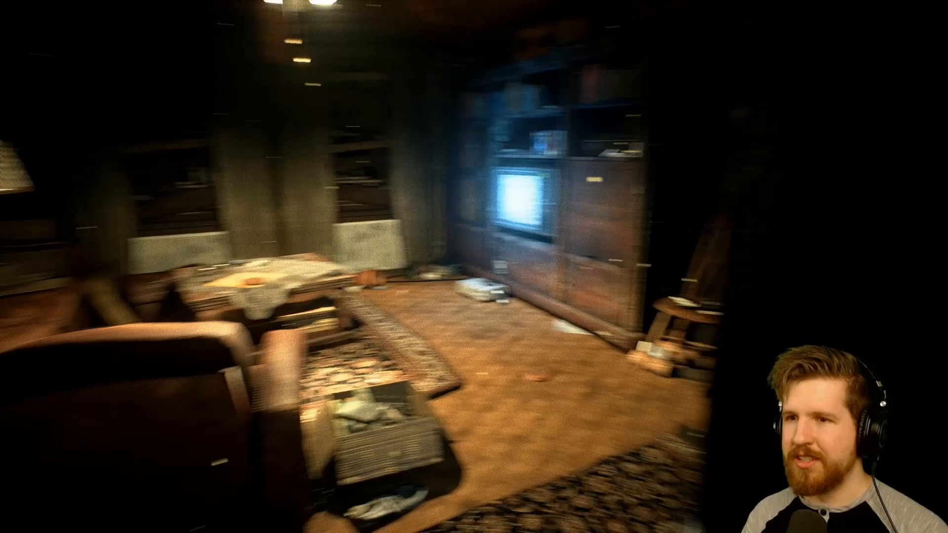